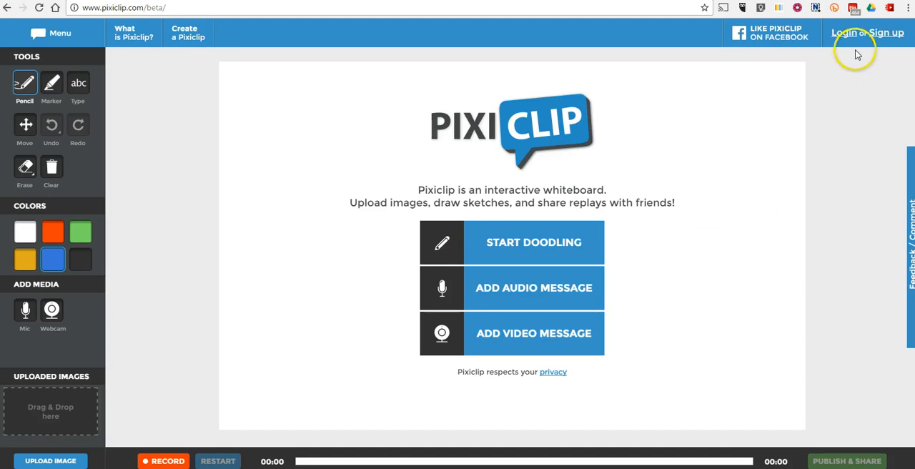
pyautogui.moveTo(409, 320)
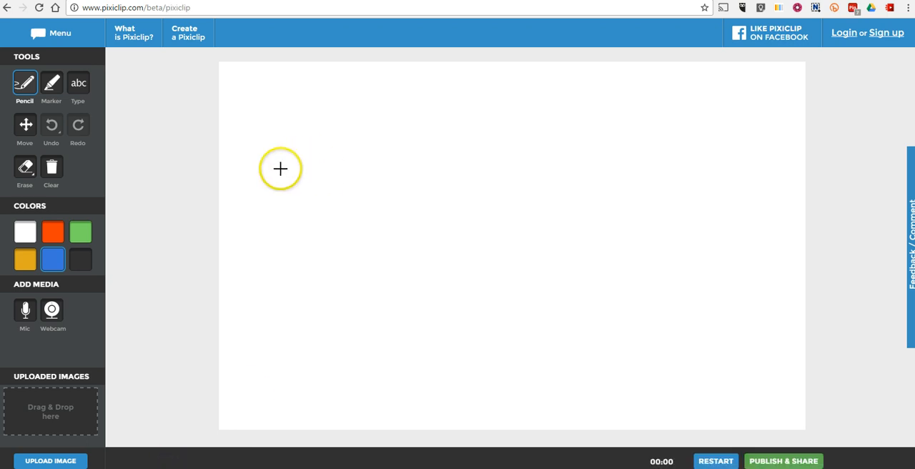
# Handwrite the equation 2+2=4 in blue with the Pencil.
pyautogui.moveTo(279, 169); pyautogui.dragTo(361, 255)
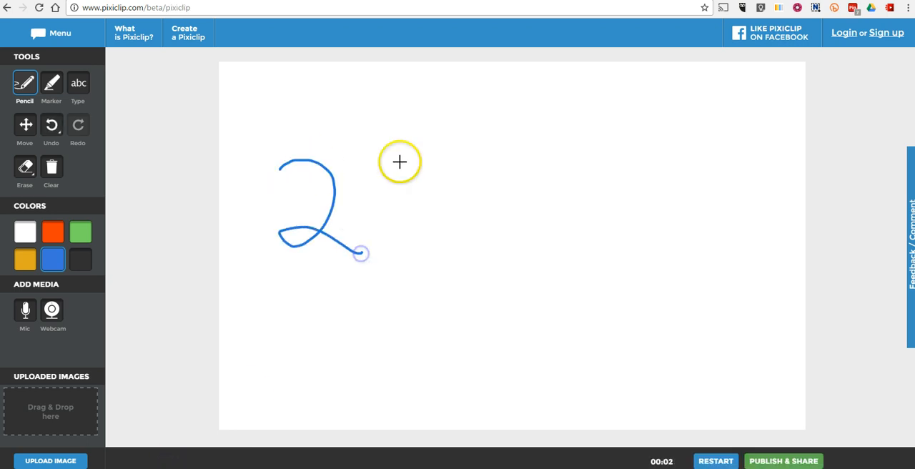
pyautogui.moveTo(400, 162); pyautogui.dragTo(427, 246)
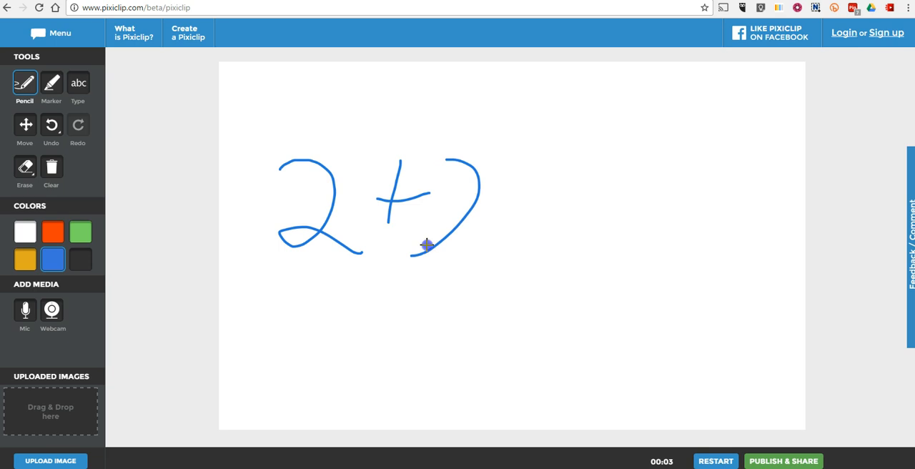
pyautogui.moveTo(429, 243); pyautogui.dragTo(608, 236)
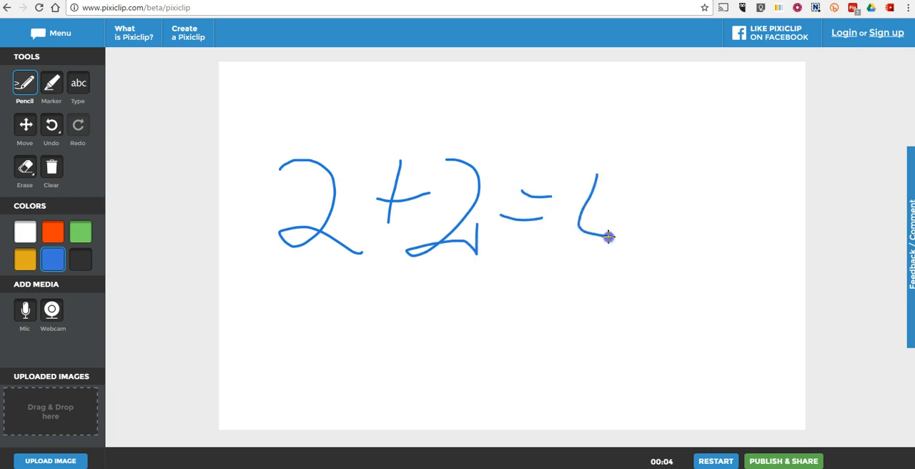
pyautogui.moveTo(608, 179); pyautogui.dragTo(607, 275)
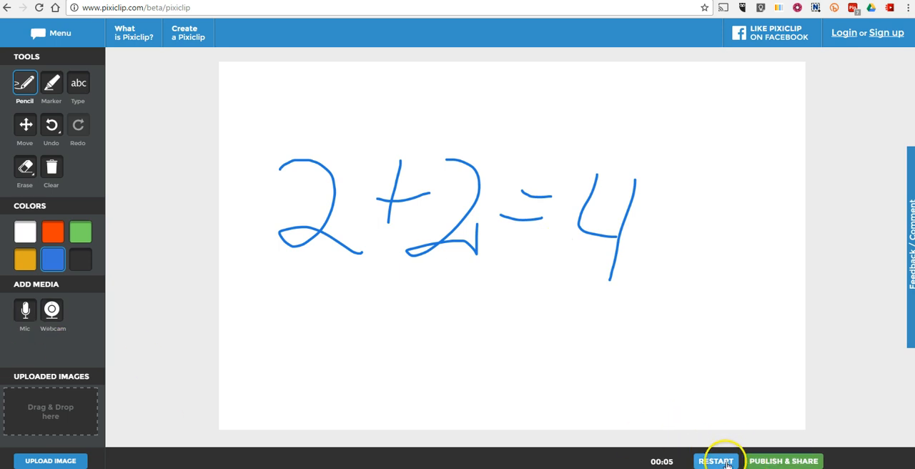
# Restart to clear the board and allow microphone access for audio recording.
pyautogui.click(716, 460)
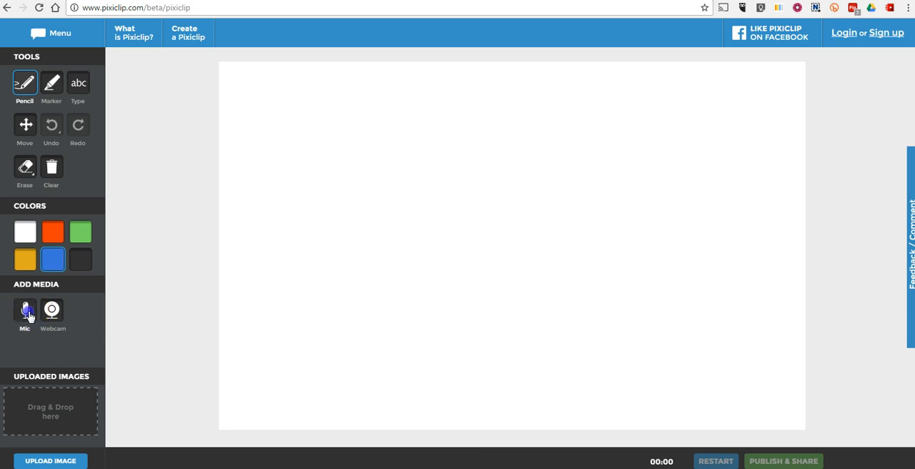
pyautogui.click(24, 309)
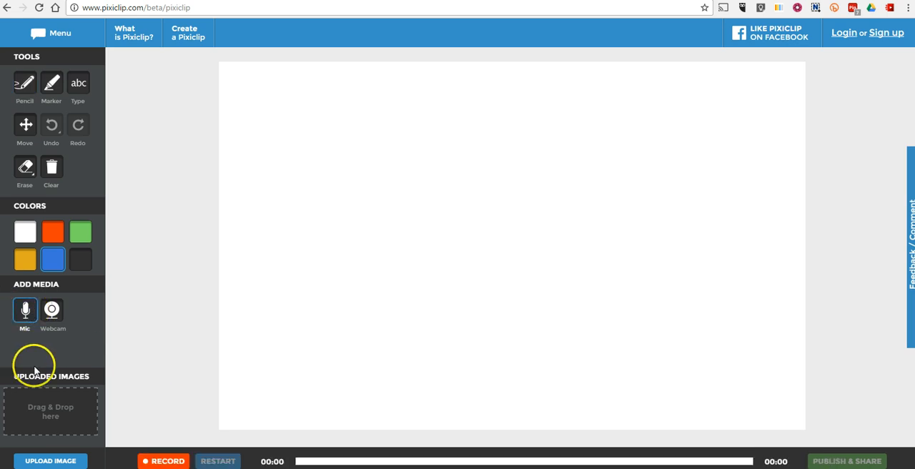
pyautogui.click(51, 309)
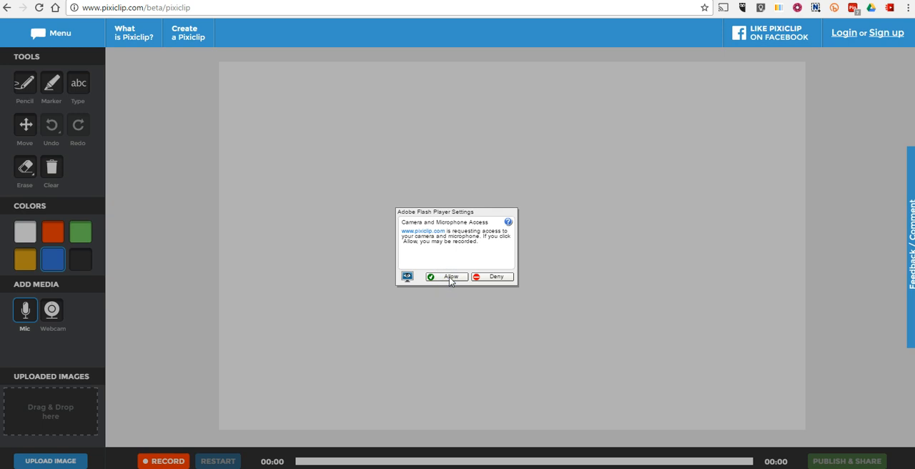
pyautogui.click(446, 278)
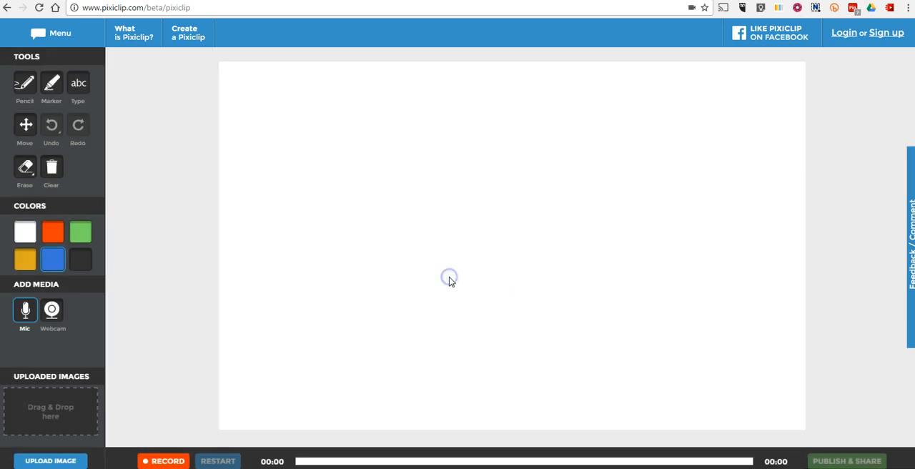
pyautogui.click(169, 461)
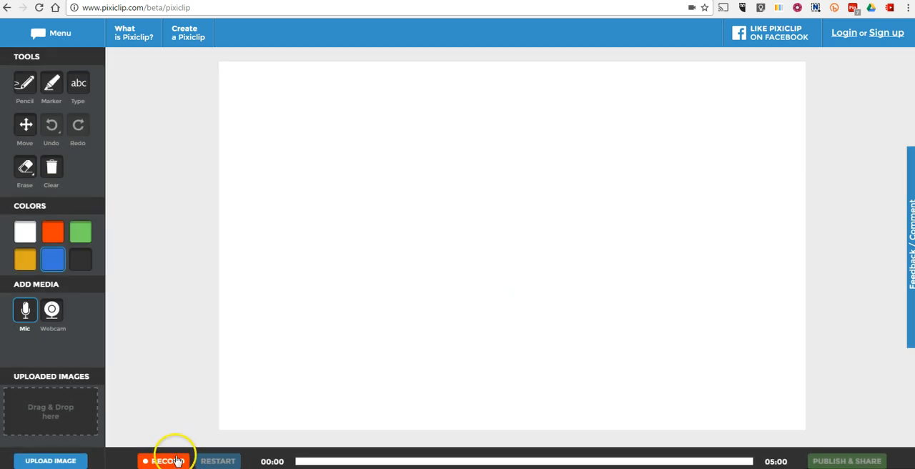
# Start recording the whiteboard session.
pyautogui.click(169, 461)
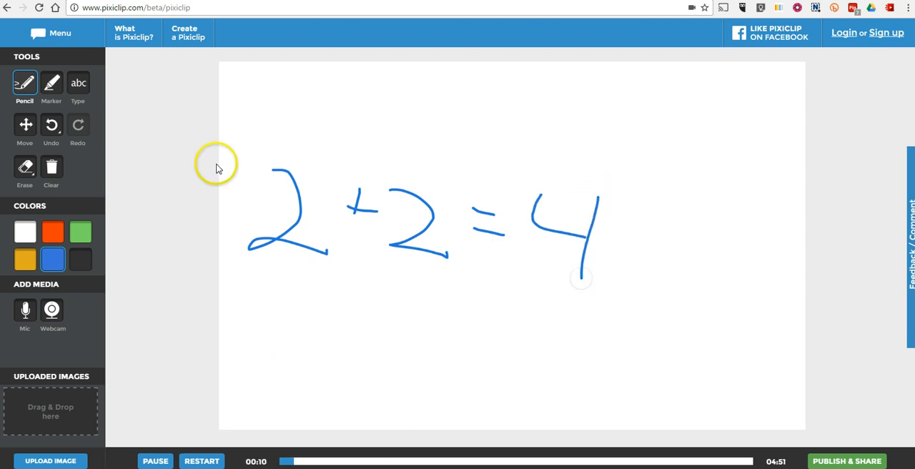
# Add the typed note "Remember this lesson for later." below the equation.
pyautogui.click(77, 83)
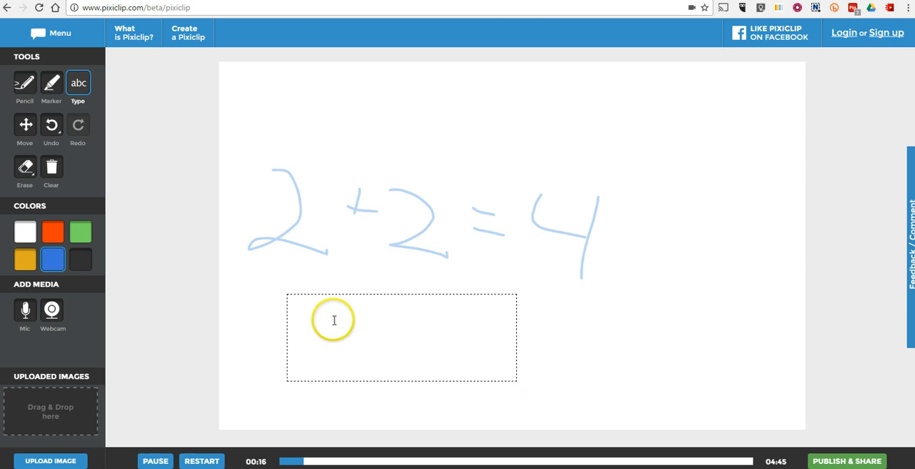
pyautogui.write('Remember this')
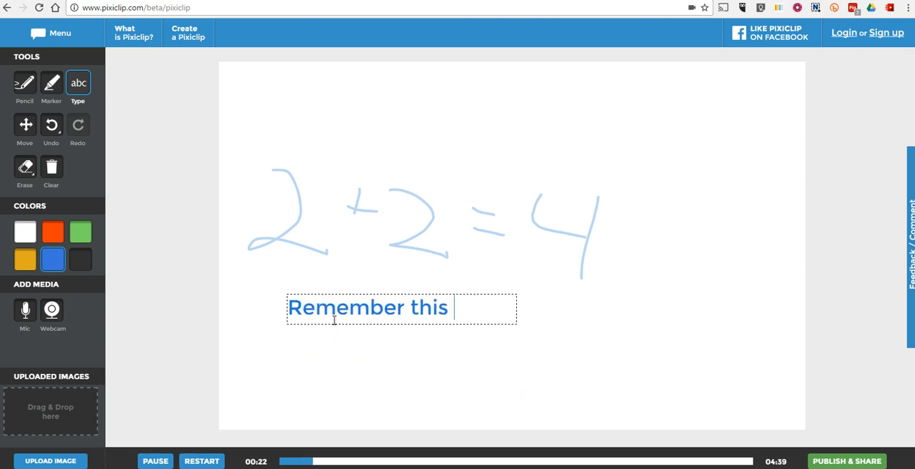
pyautogui.write('lesson for')
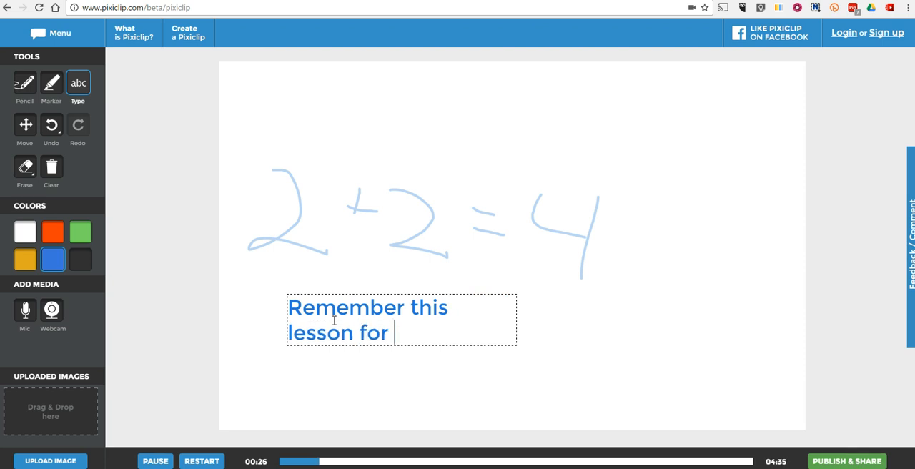
pyautogui.write('later.')
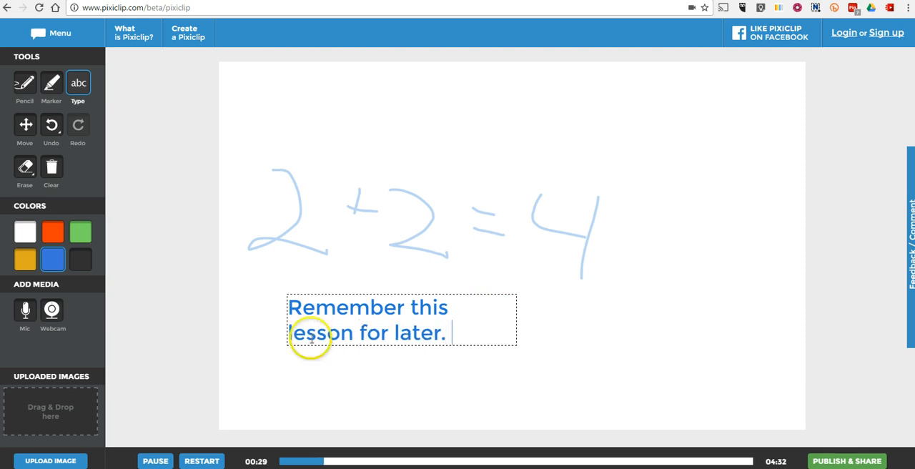
pyautogui.click(51, 83)
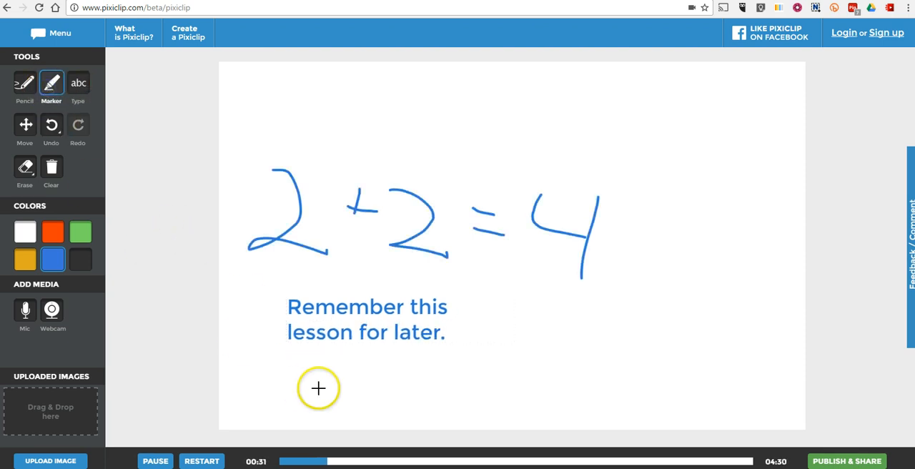
# Draw a thick pale blue marker stroke above the equation and pause the recording.
pyautogui.moveTo(318, 103); pyautogui.dragTo(590, 129)
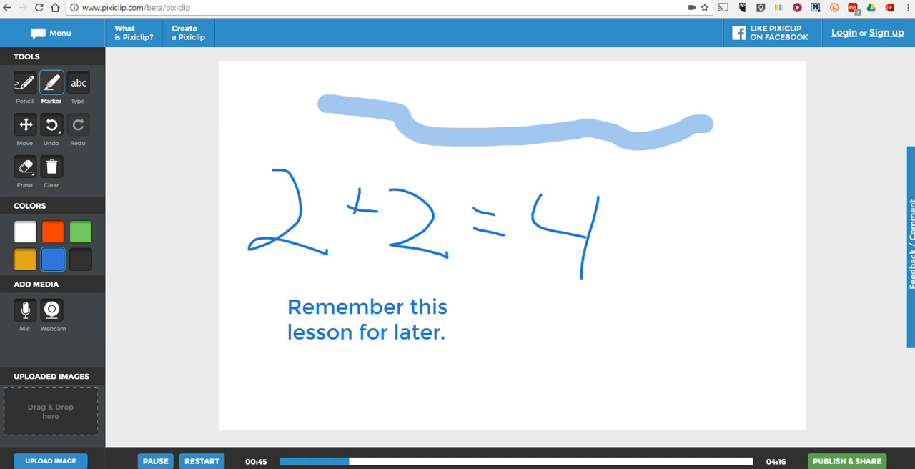
pyautogui.click(154, 461)
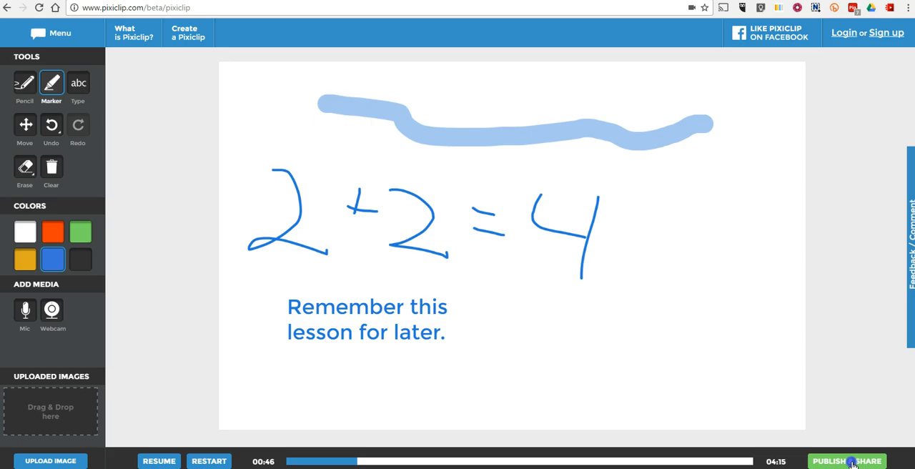
# Publish the clip as public 'A math demo' with the cursor always shown.
pyautogui.click(847, 461)
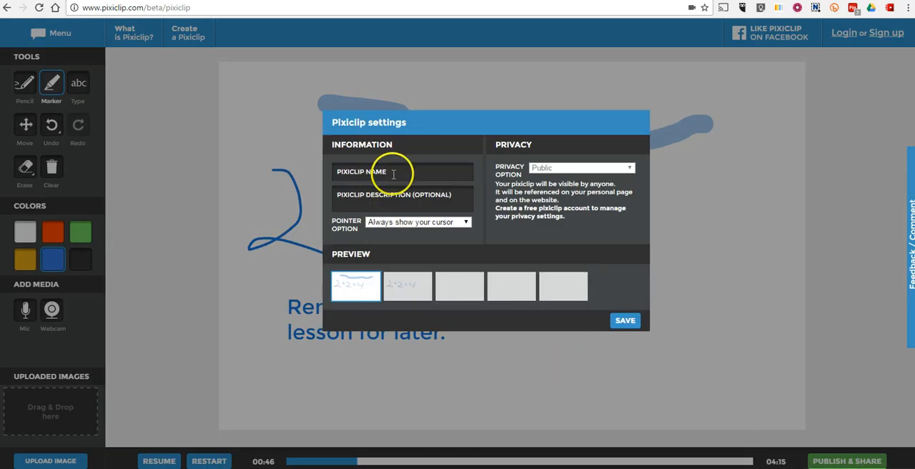
pyautogui.click(403, 171)
pyautogui.write('A math demo')
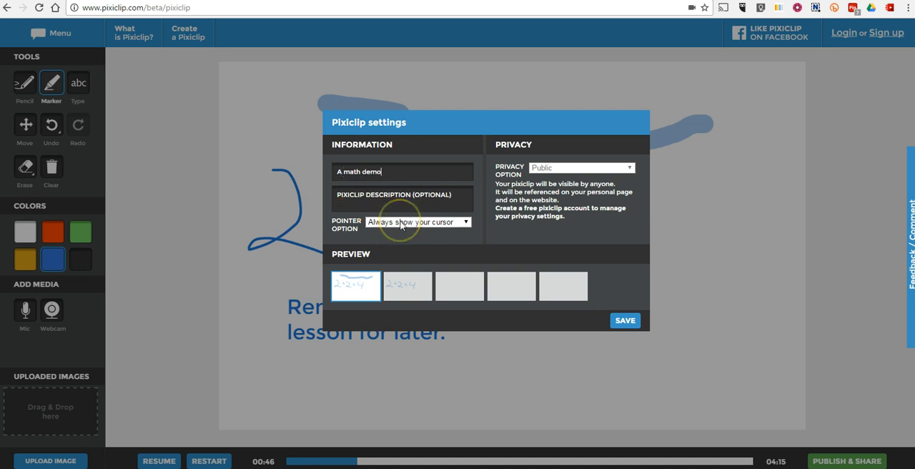
pyautogui.click(418, 222)
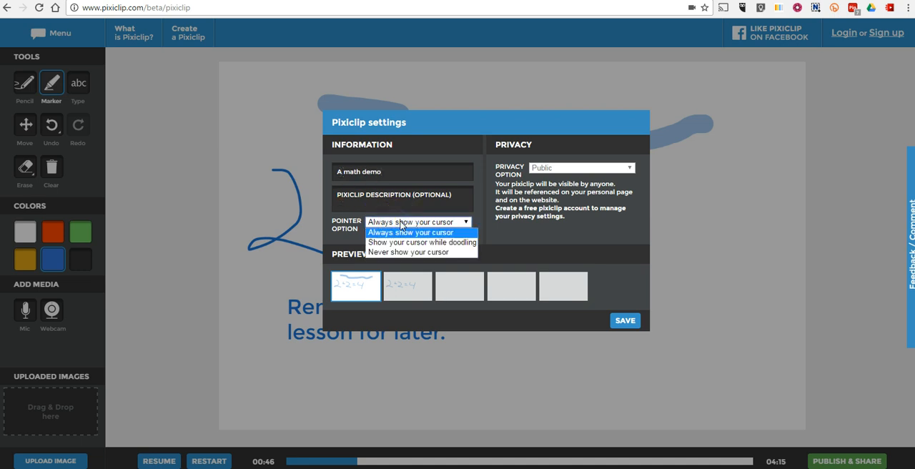
pyautogui.click(410, 231)
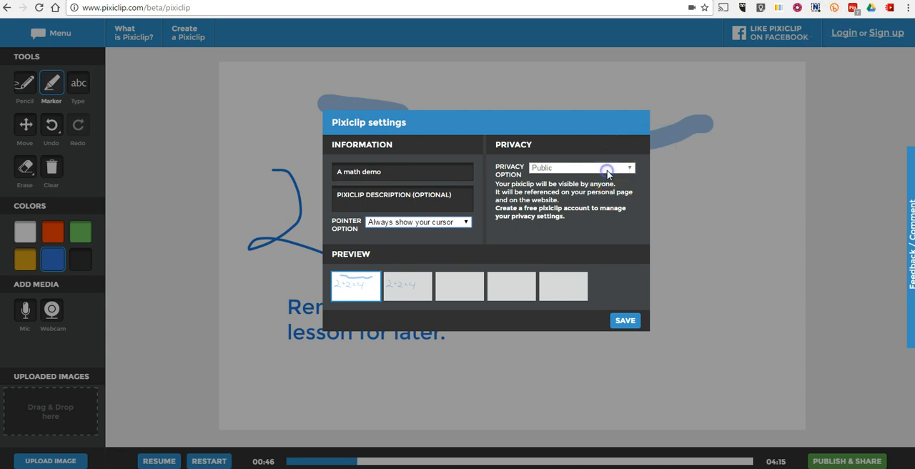
pyautogui.moveTo(838, 54)
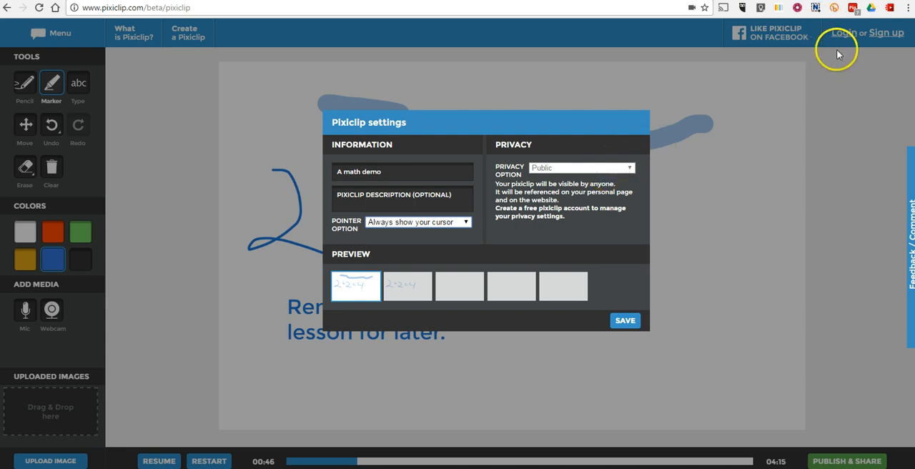
pyautogui.moveTo(787, 44)
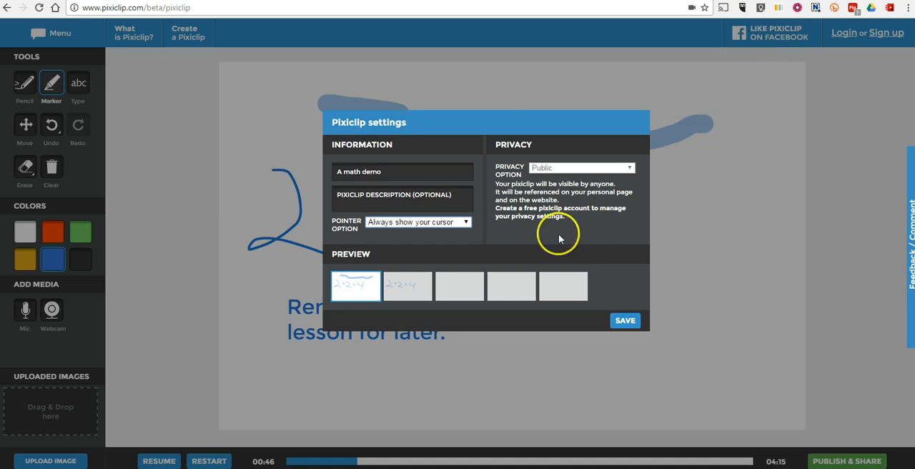
pyautogui.moveTo(569, 238)
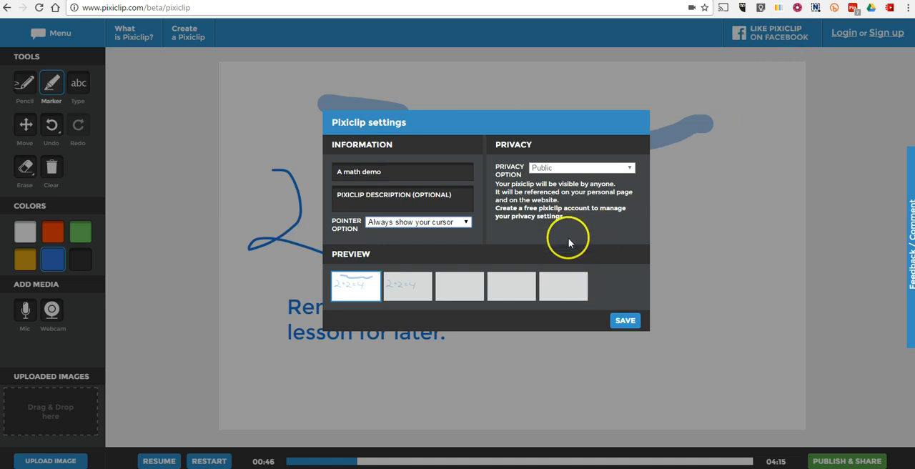
pyautogui.click(623, 320)
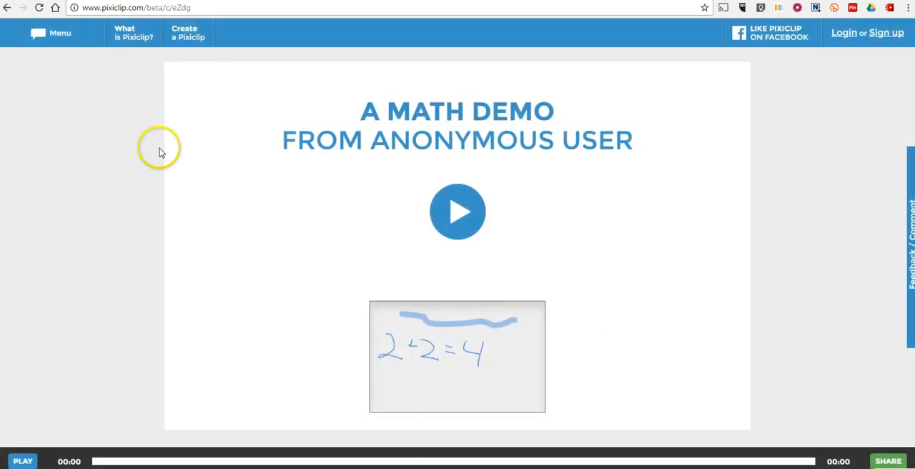
# Play the published clip briefly and select its web address.
pyautogui.click(458, 211)
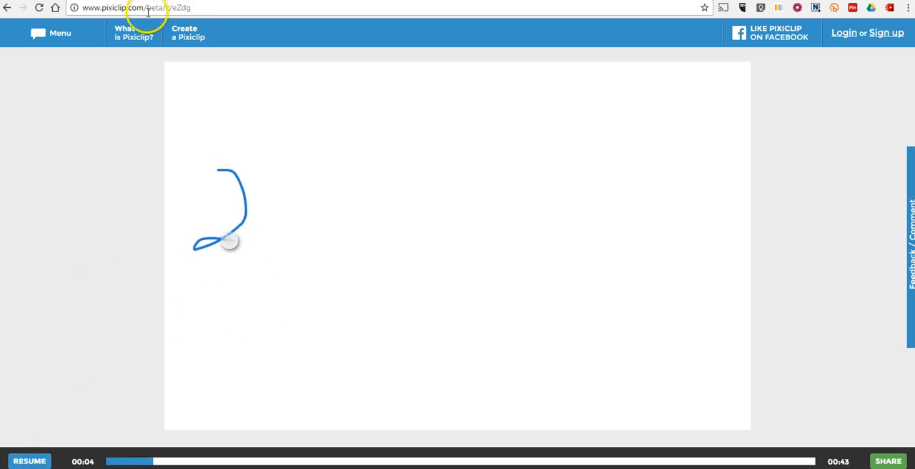
pyautogui.click(136, 7)
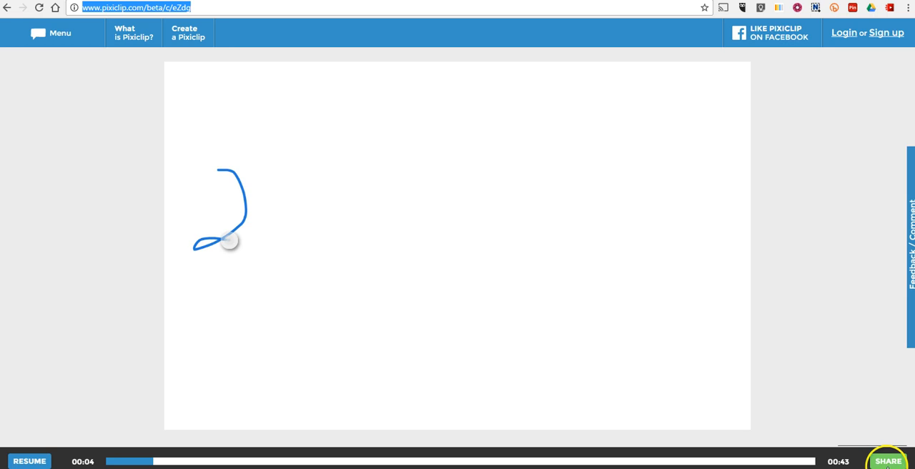
# Show the clip's Embed iframe code from the Share menu.
pyautogui.click(888, 461)
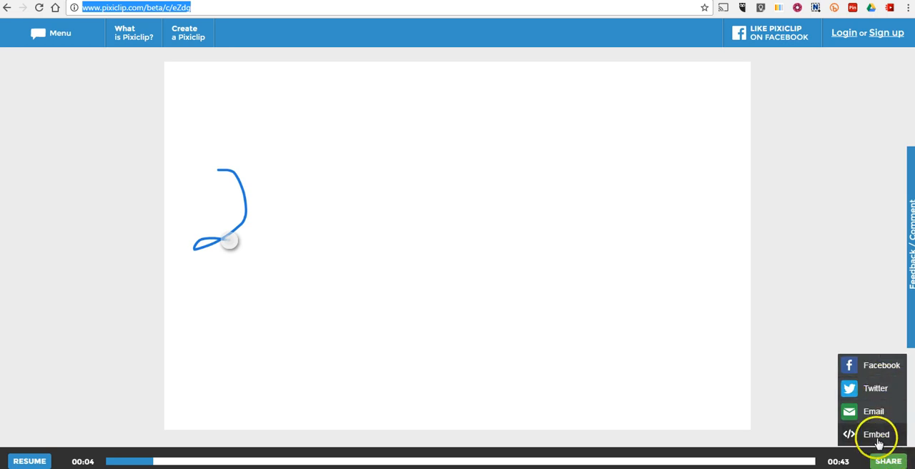
pyautogui.click(875, 434)
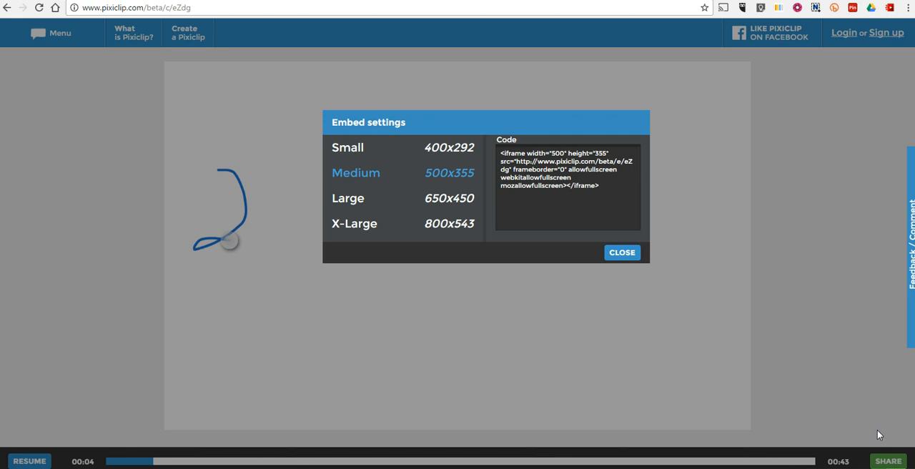